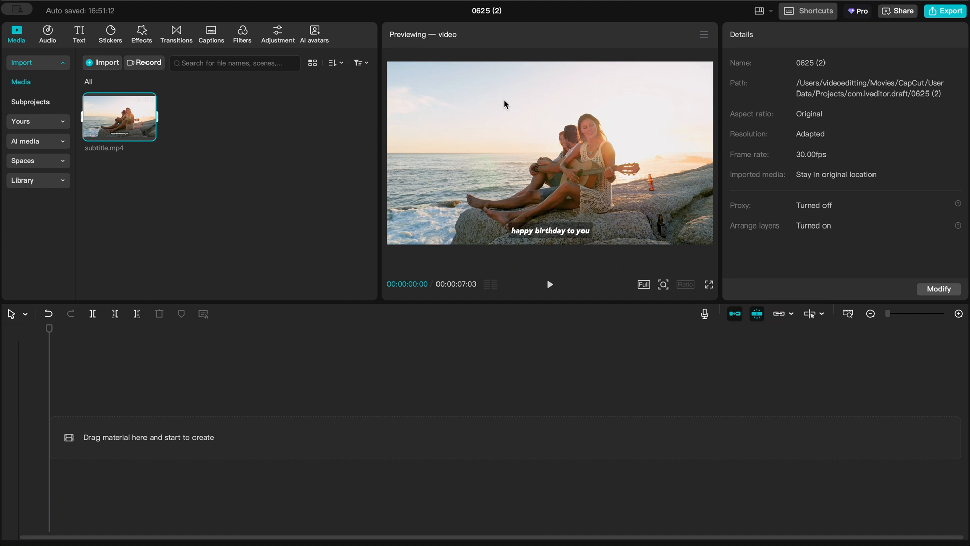
mouse_move(113, 135)
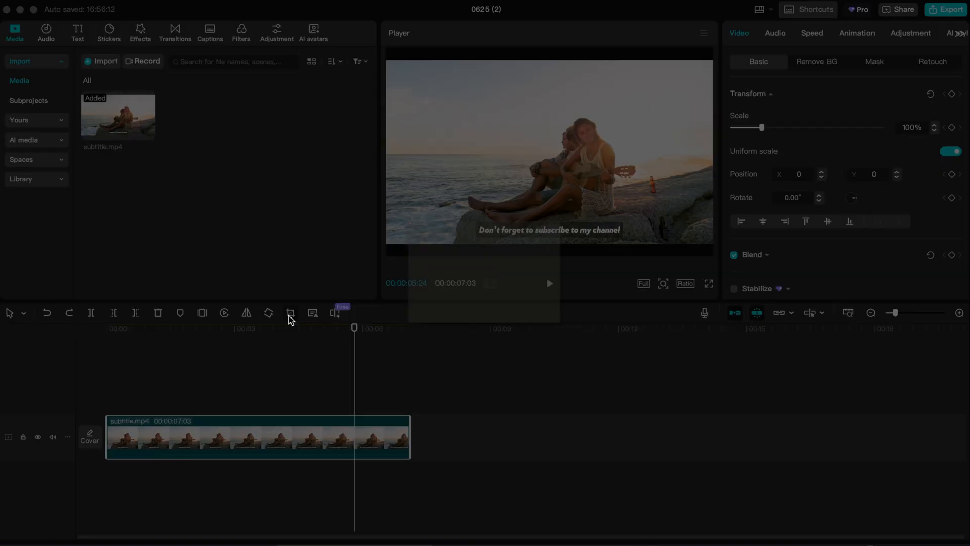
Step: Crop subtitle.mp4 to cut off the bottom subtitle strip and confirm the crop
left_click(289, 313)
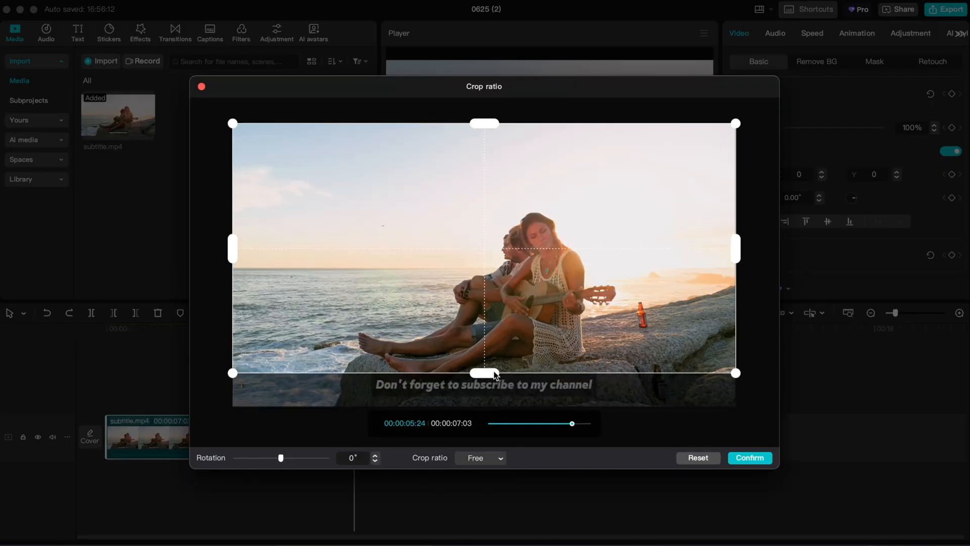
left_click(750, 458)
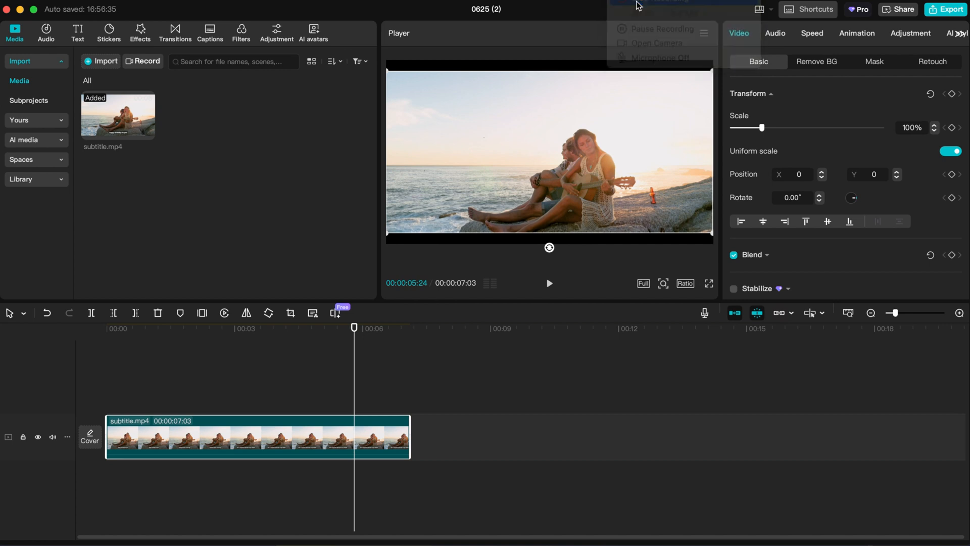
Step: Scale the cropped clip to 114% and play it back to check the frame
left_click_drag(766, 127, 767, 128)
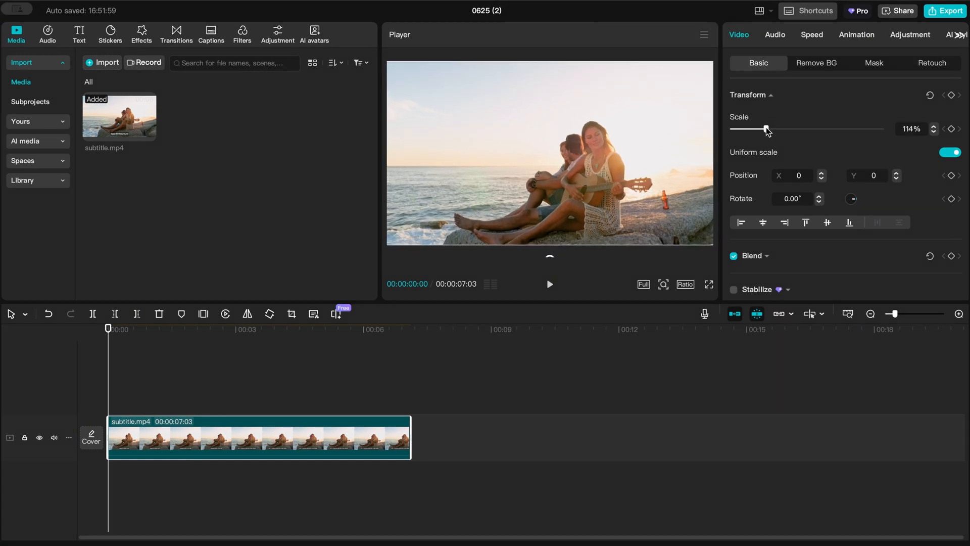
left_click(549, 284)
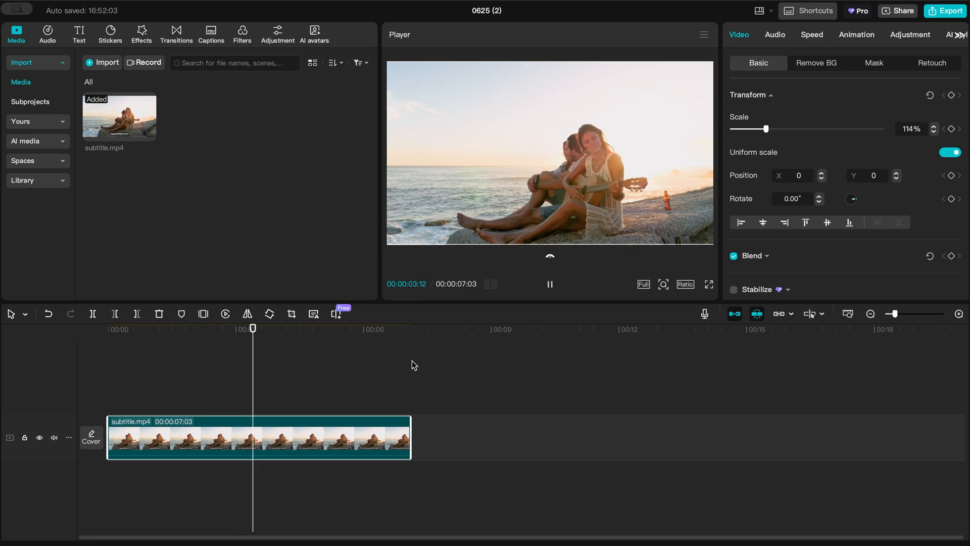
left_click(385, 329)
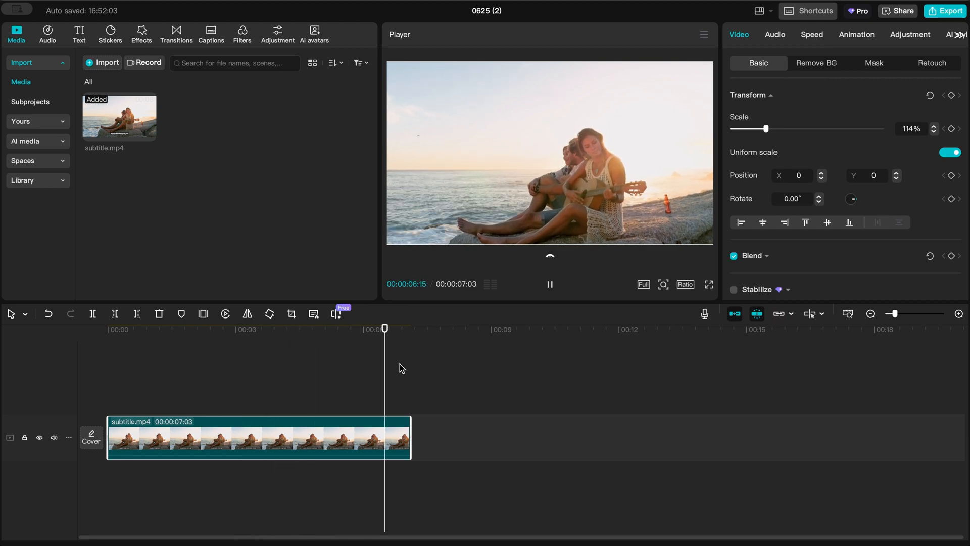
left_click(945, 11)
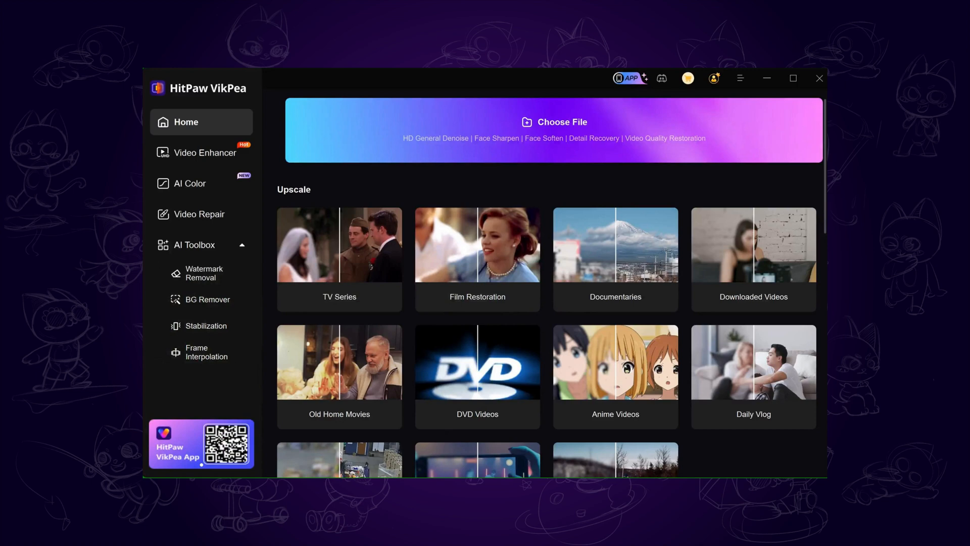
Step: Open Watermark Removal in VikPea's AI Toolbox to load the beach clip
left_click(205, 273)
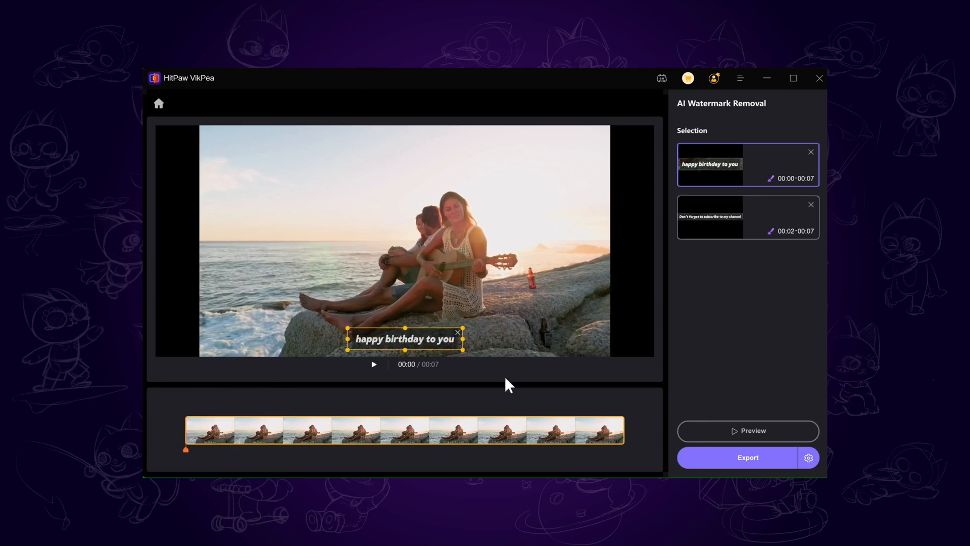
Step: Jump to the clip's end, preview the subtitle-free result, and export the video
left_click(373, 363)
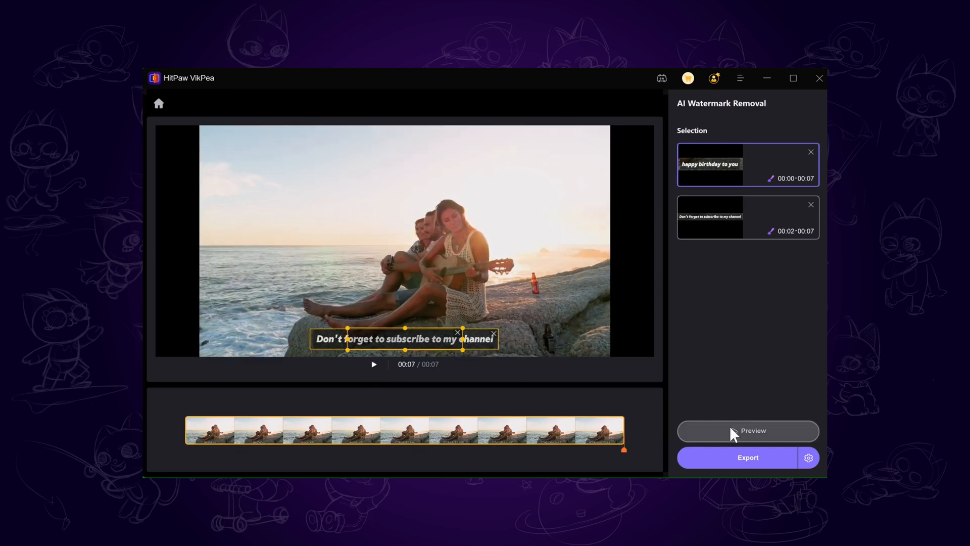
left_click(747, 431)
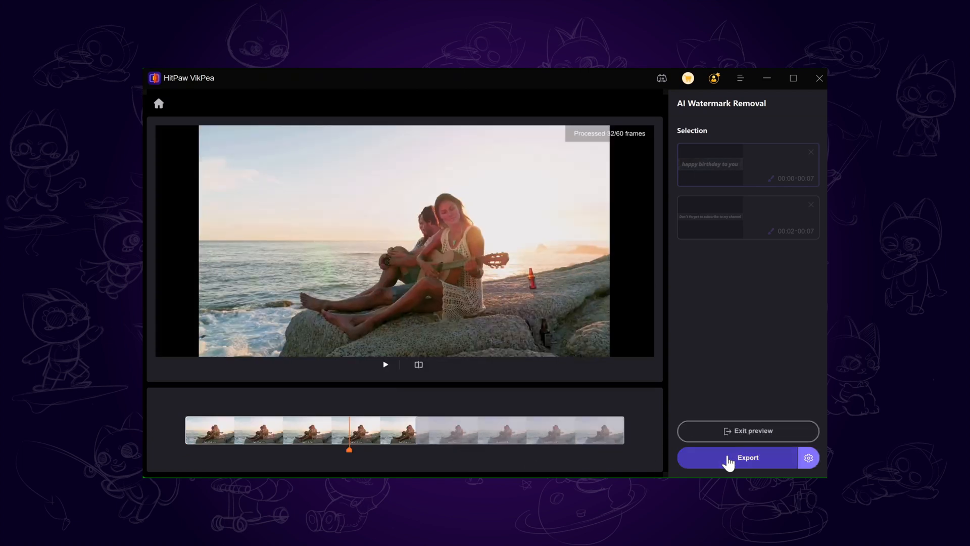
left_click(748, 457)
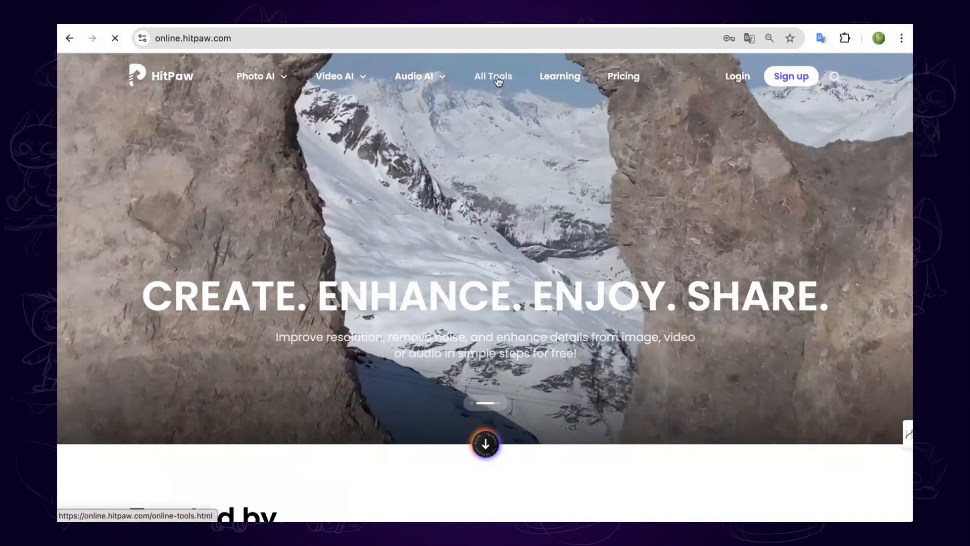
Step: Go to HitPaw Online's video watermark remover from All Tools and scroll the page
left_click(493, 76)
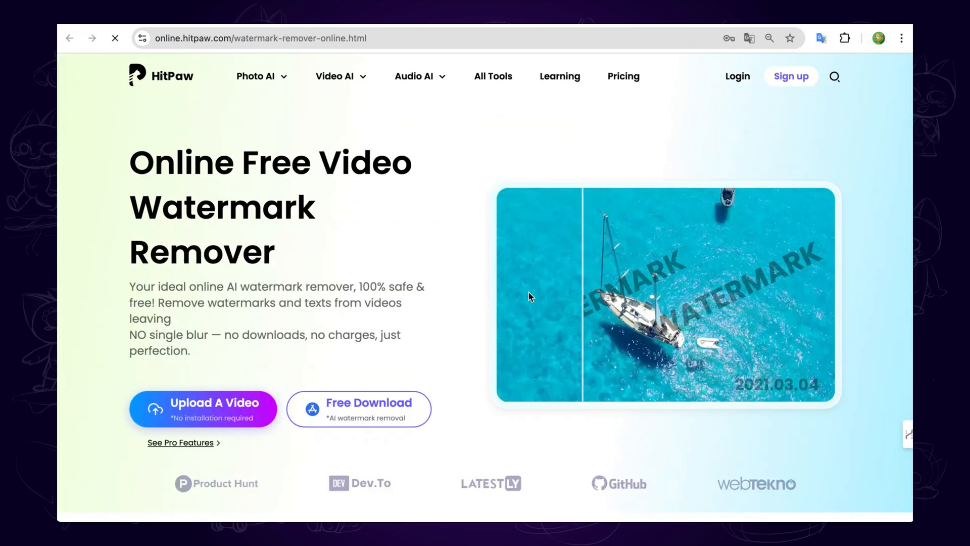
scroll("down", 3)
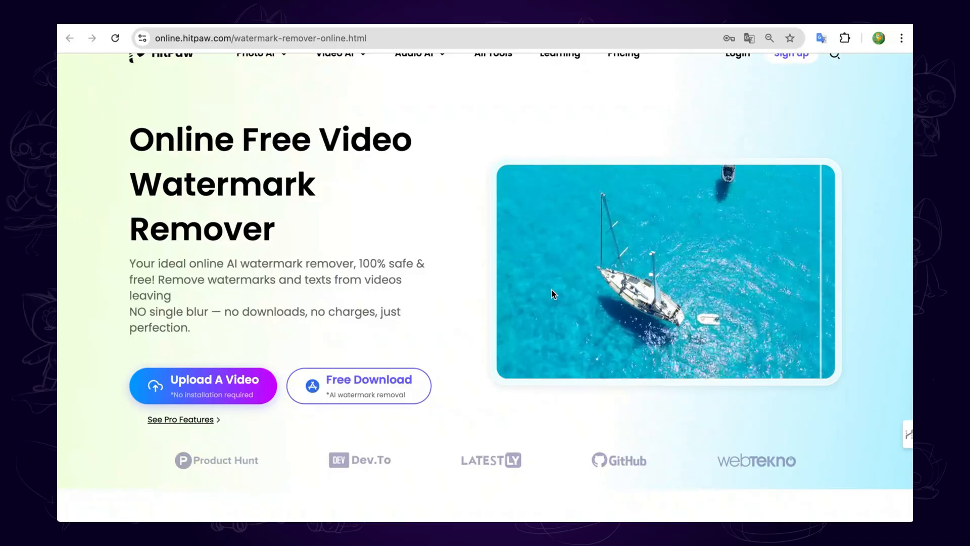
Step: Upload the beach clip, drag Watermark 1 over the bottom subtitles, and play to verify
left_click(203, 386)
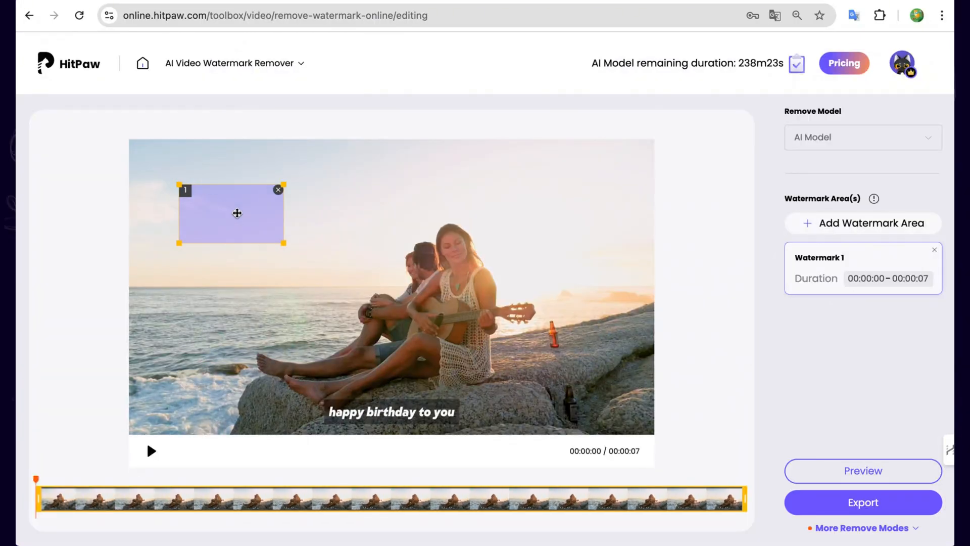
left_click_drag(236, 213, 379, 402)
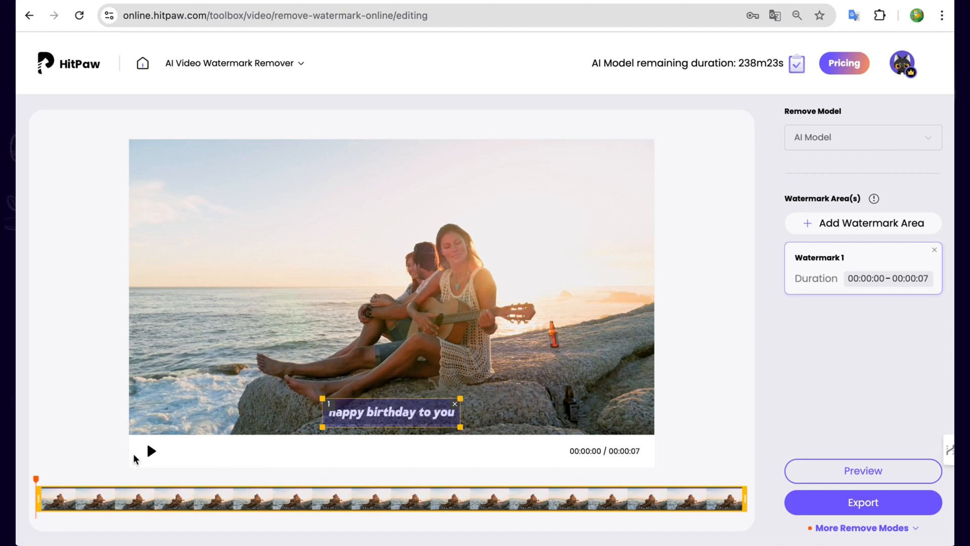
left_click(151, 450)
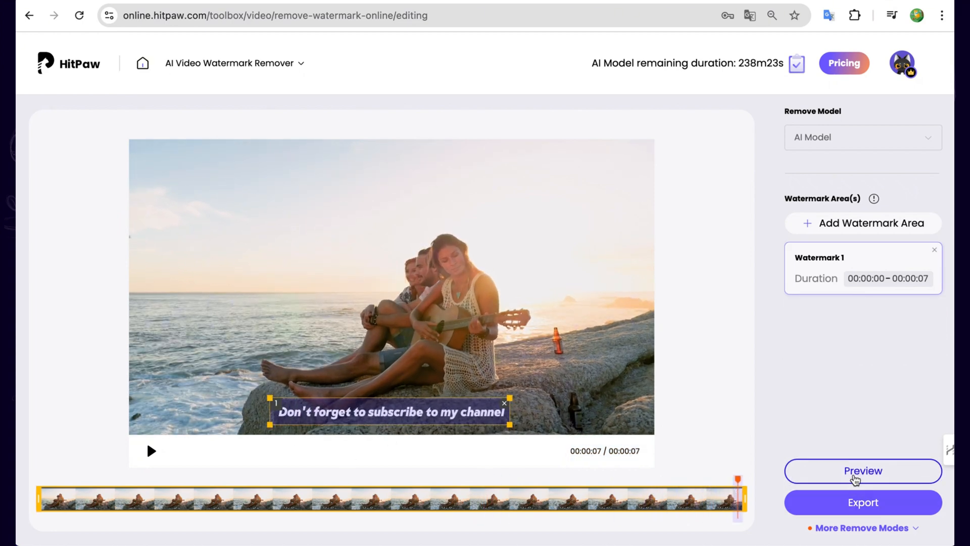
Step: Preview the subtitle-free screenshots, exit the preview, and export the full clip
left_click(863, 471)
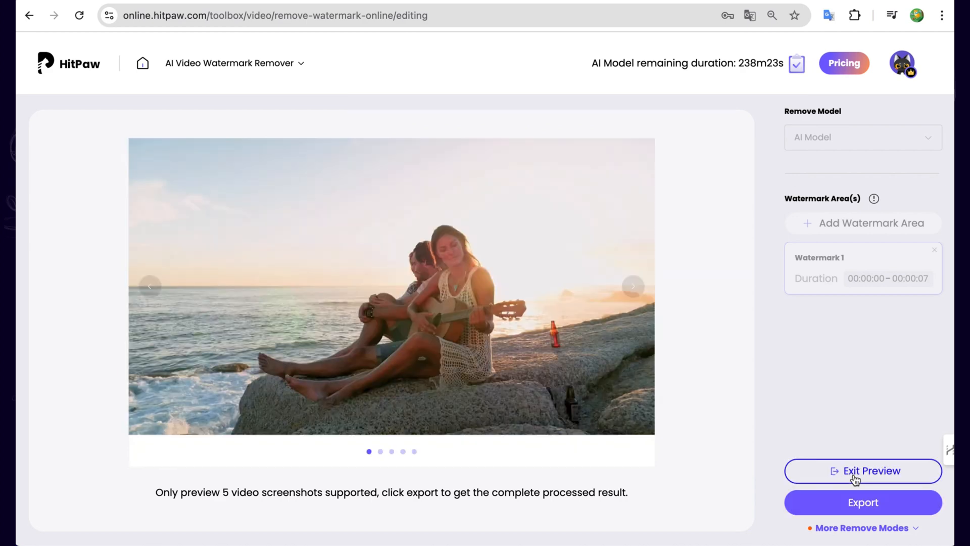
left_click(632, 286)
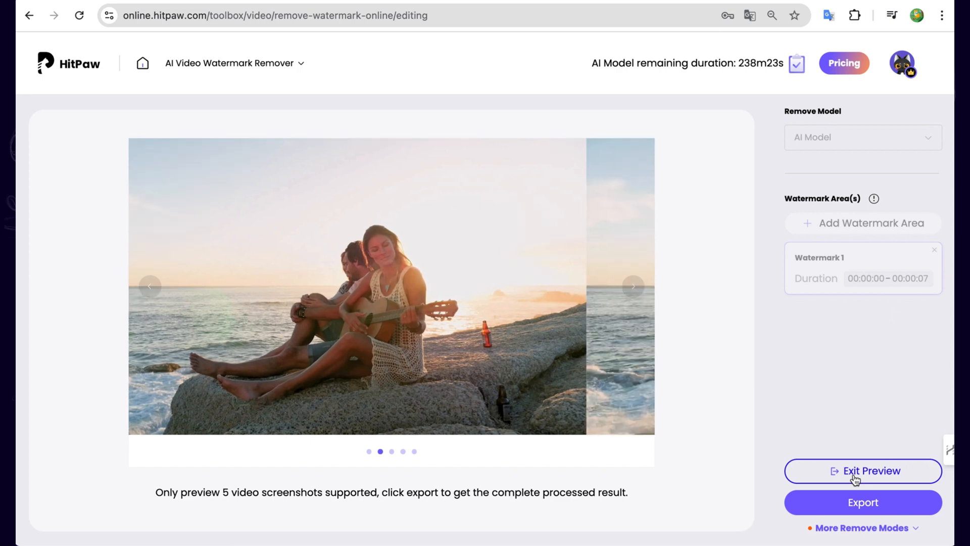
left_click(862, 502)
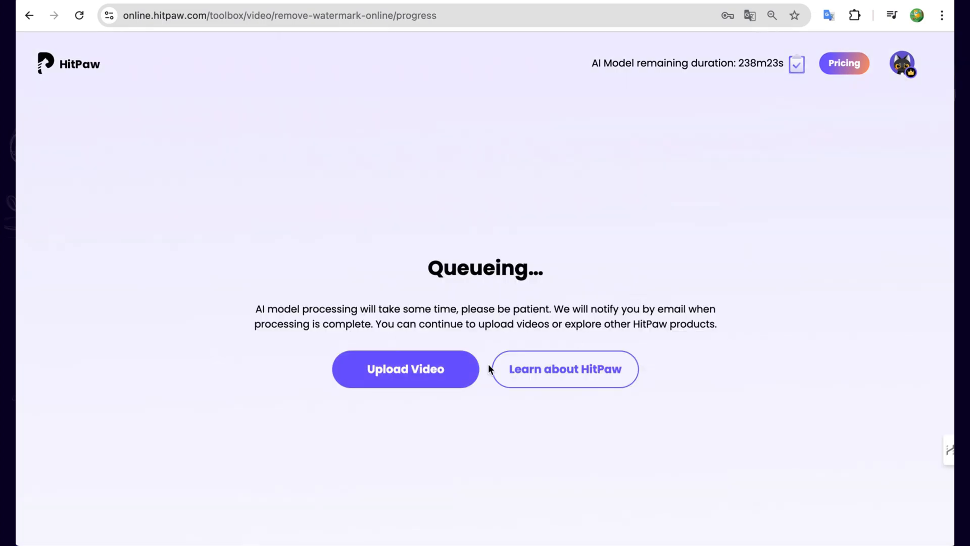